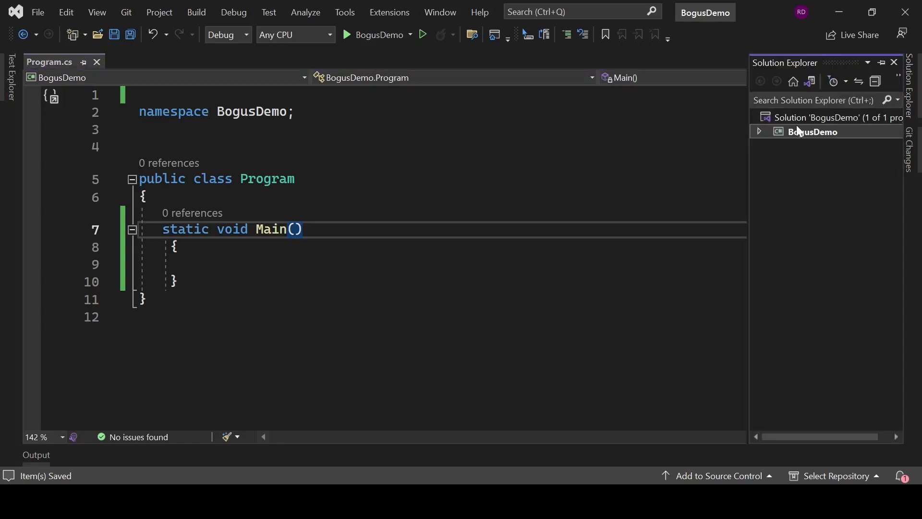
Check the installed NuGet packages for BogusDemo and add a using Bogus directive to Program.cs.
{"action": "right_click", "coordinate": [813, 131]}
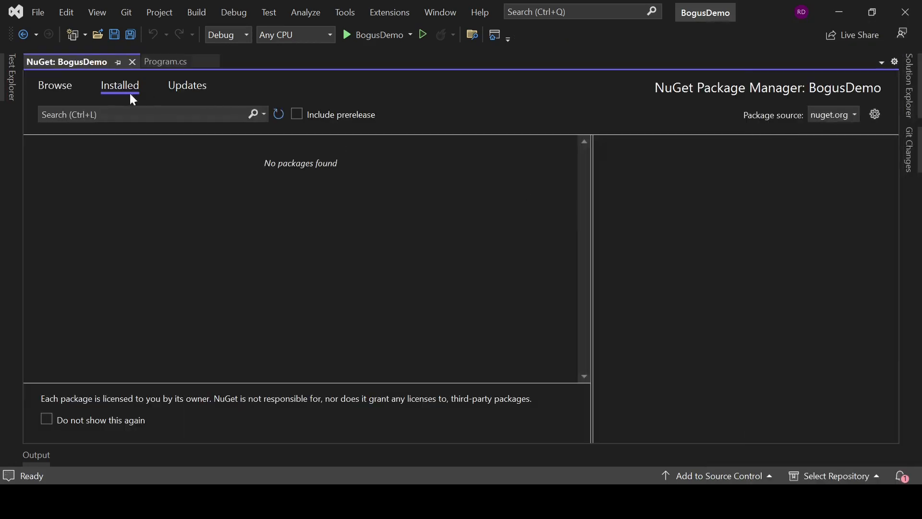
{"action": "left_click", "coordinate": [54, 86]}
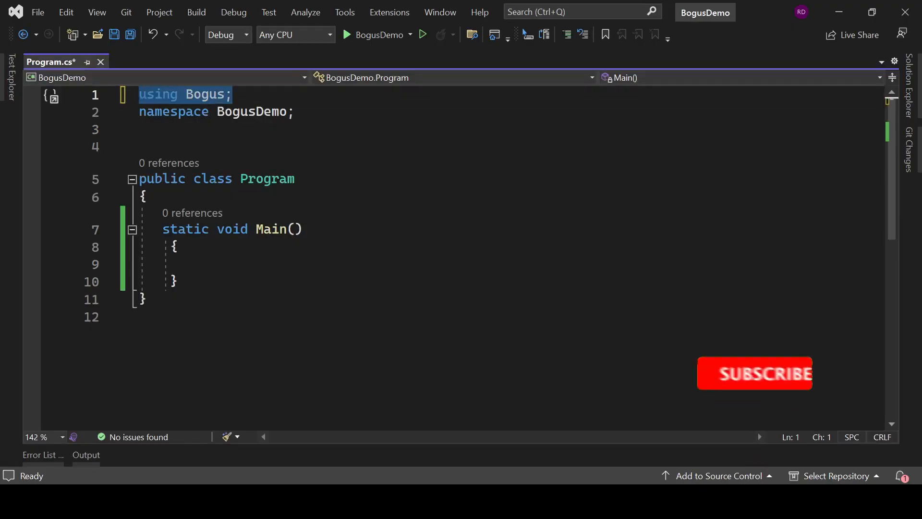
{"action": "left_click", "coordinate": [294, 178]}
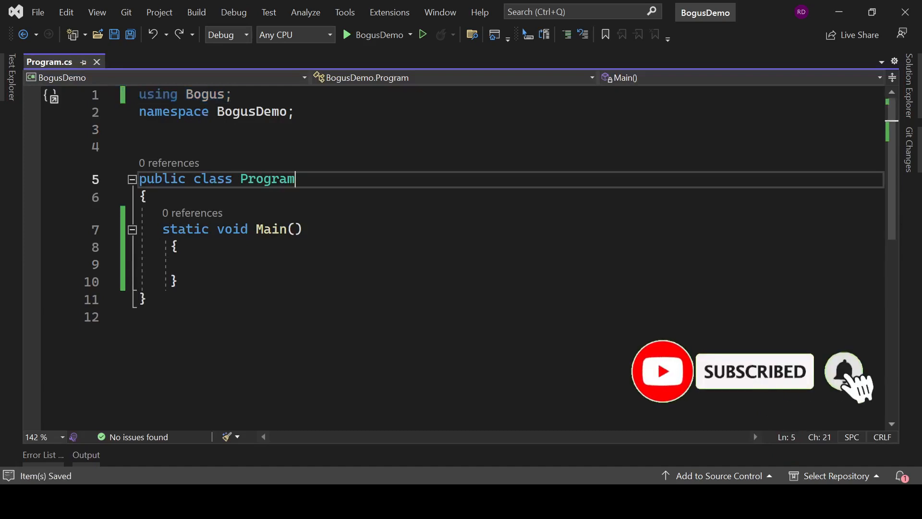
{"action": "double_click", "coordinate": [267, 179]}
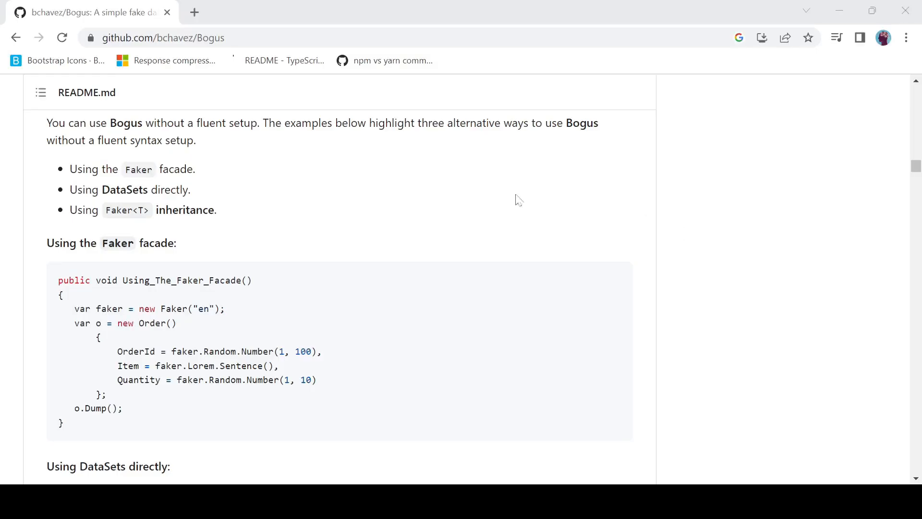
{"action": "mouse_move", "coordinate": [60, 272]}
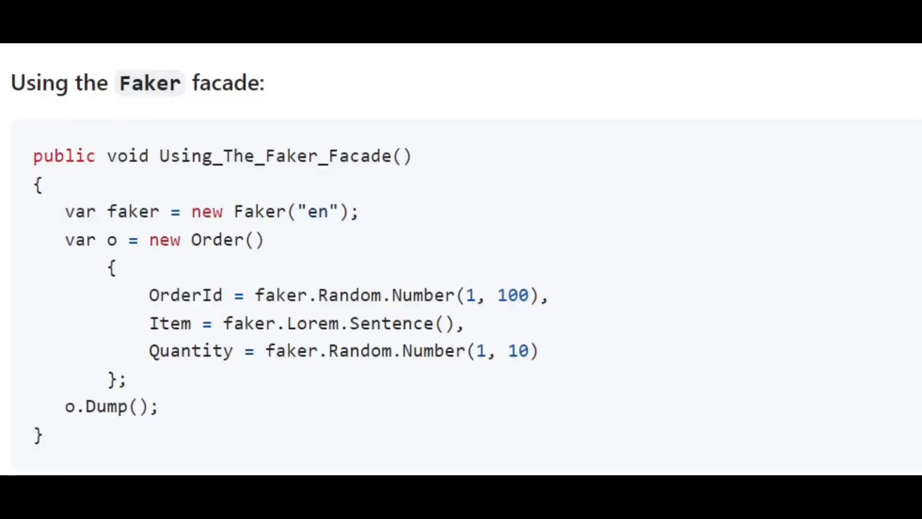
{"action": "scroll", "scroll_direction": "down", "scroll_amount": 3}
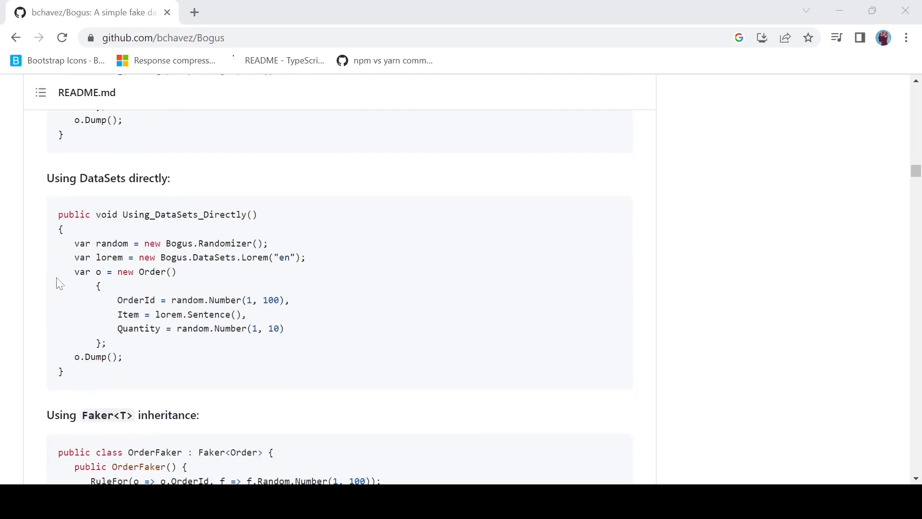
{"action": "scroll", "scroll_direction": "down", "scroll_amount": 3}
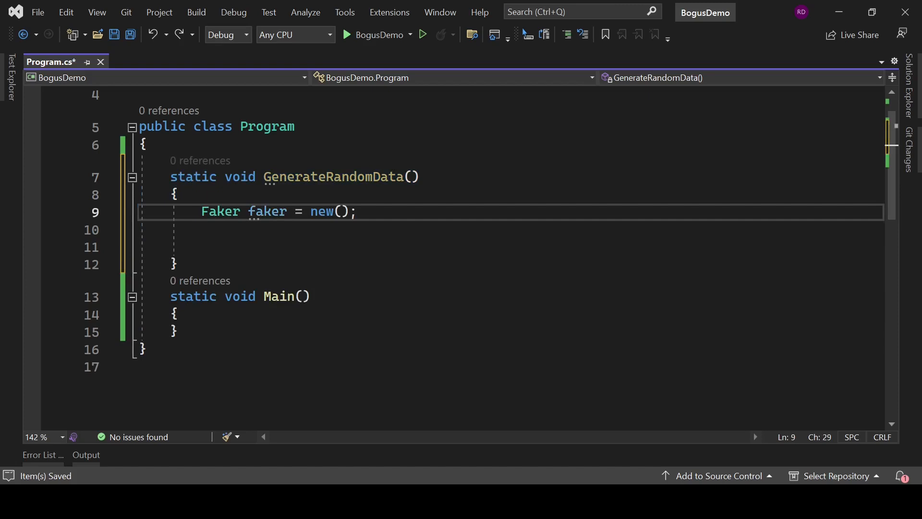
Generate random Lorem text, an Int(1, 100), a recent date and a full name with Faker.
{"action": "type", "text": "string randomText = faker.Lorem.Text();"}
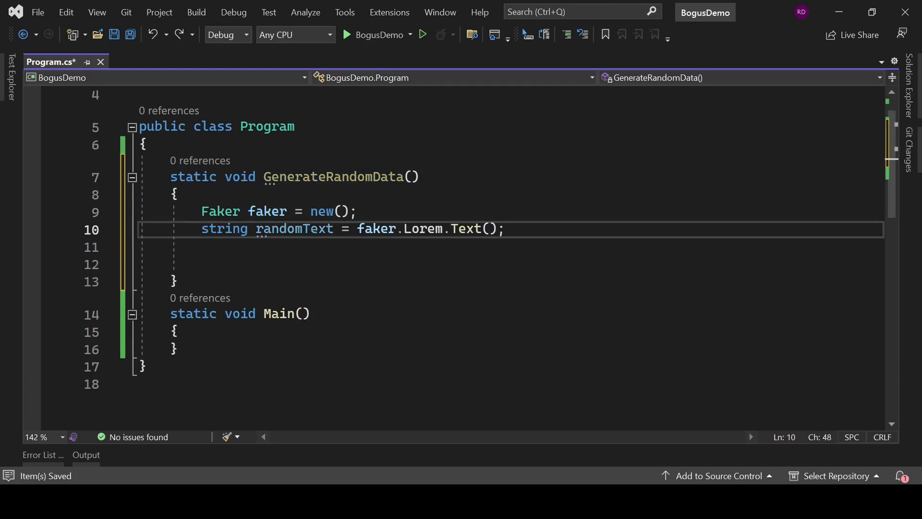
{"action": "type", "text": "int randomNUmber = faker.Random.Int(1, 100);"}
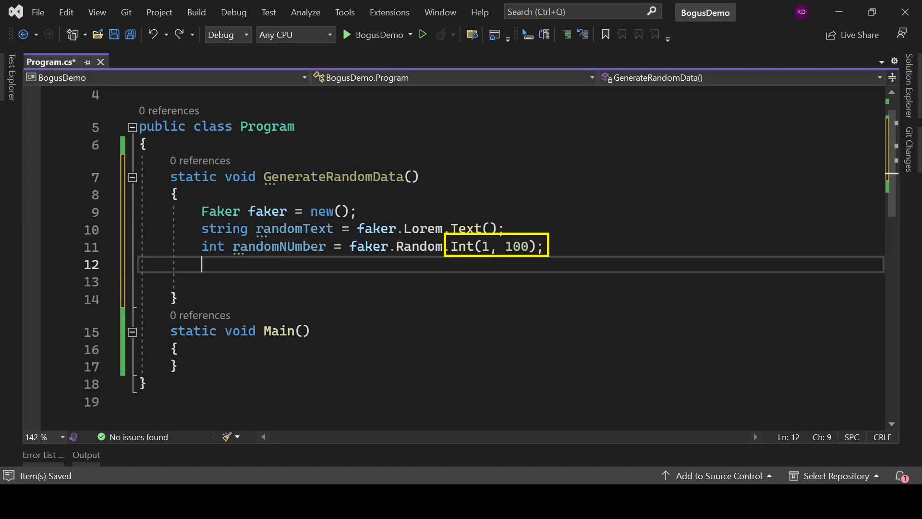
{"action": "type", "text": "DateTime randomDate = faker.Date.Recent();"}
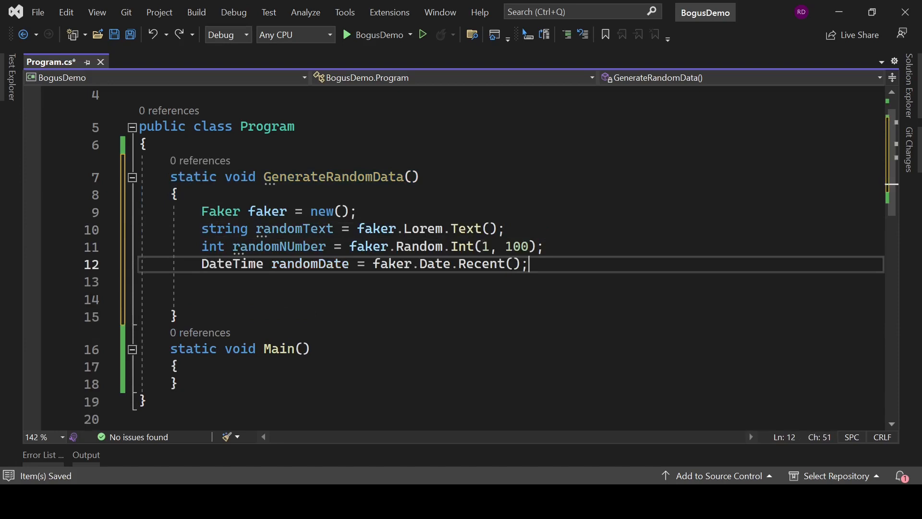
{"action": "key", "text": "enter"}
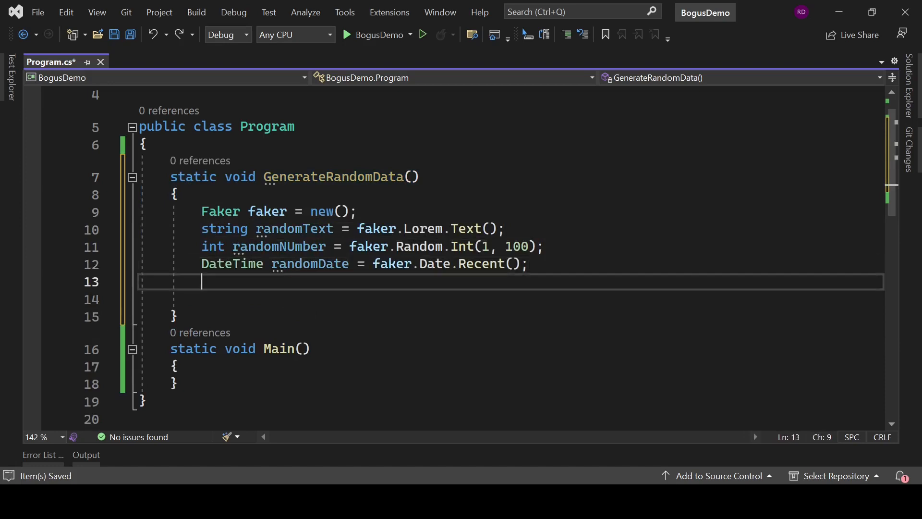
{"action": "type", "text": "string name = faker.Name.FullName();"}
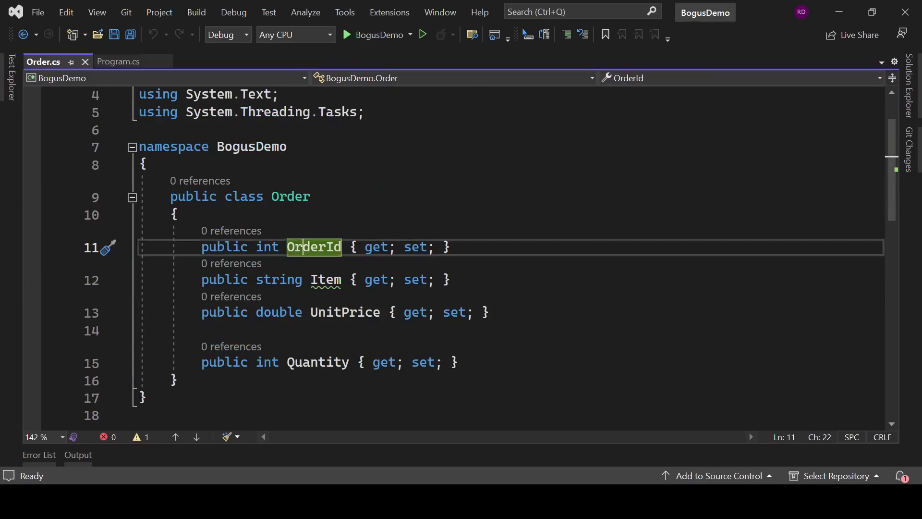
Review the Order class's OrderId and UnitPrice properties in Order.cs.
{"action": "left_click", "coordinate": [345, 312]}
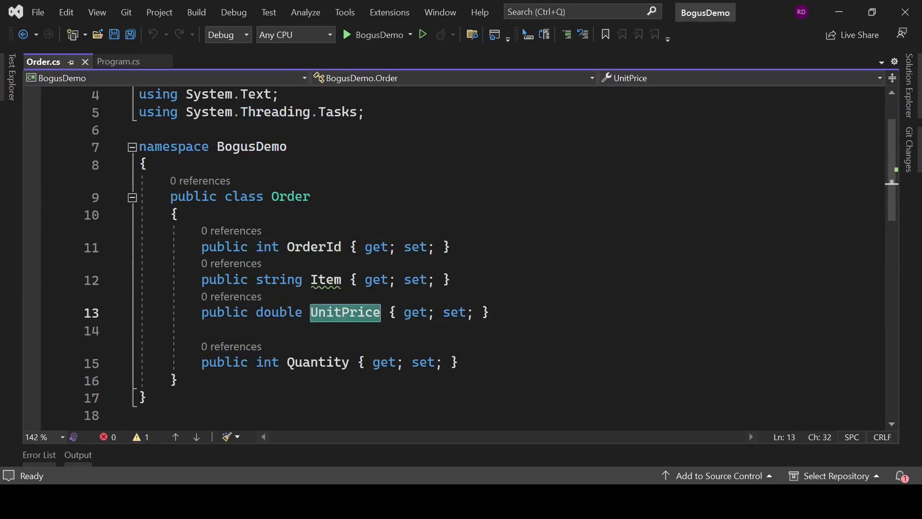
{"action": "left_click", "coordinate": [117, 61]}
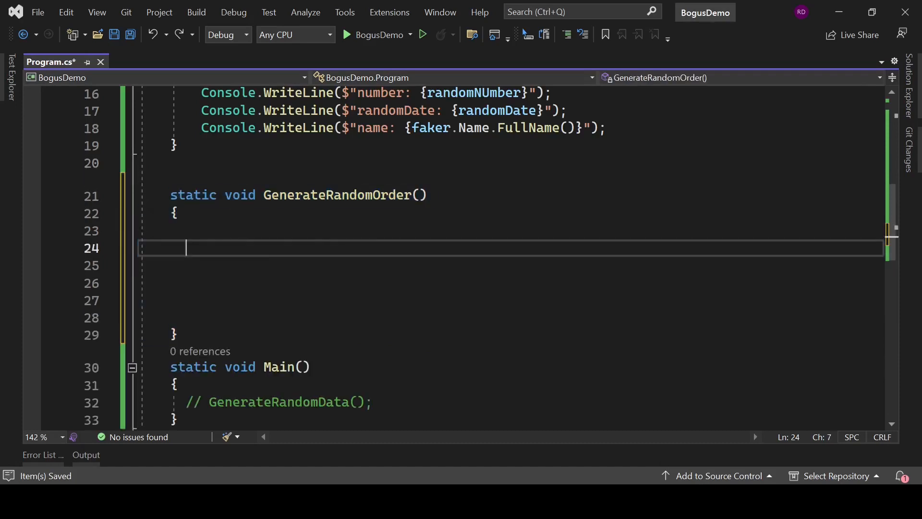
Create a Faker and initialize the order's OrderId with Random.Number(1, 100) and Item with Commerce.Product().
{"action": "type", "text": "var faker = new Faker();"}
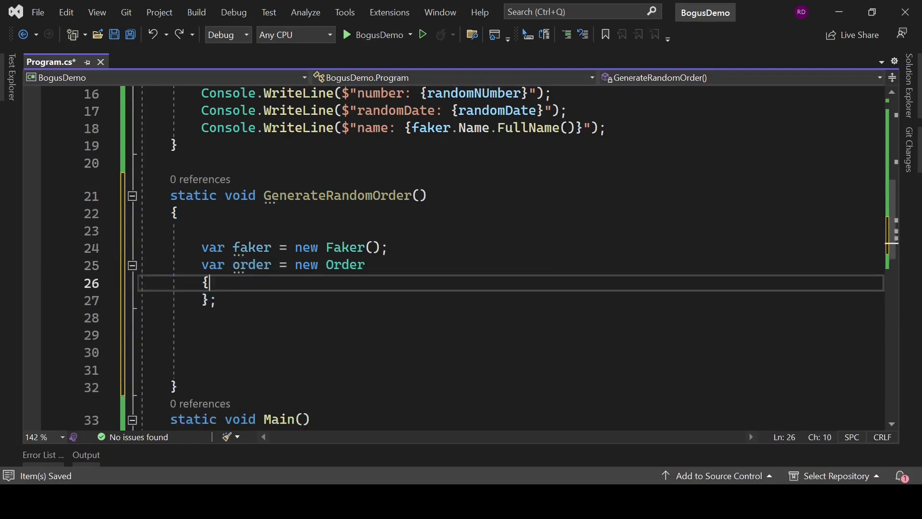
{"action": "type", "text": "OrderId = faker.Random.Number(1, 100),"}
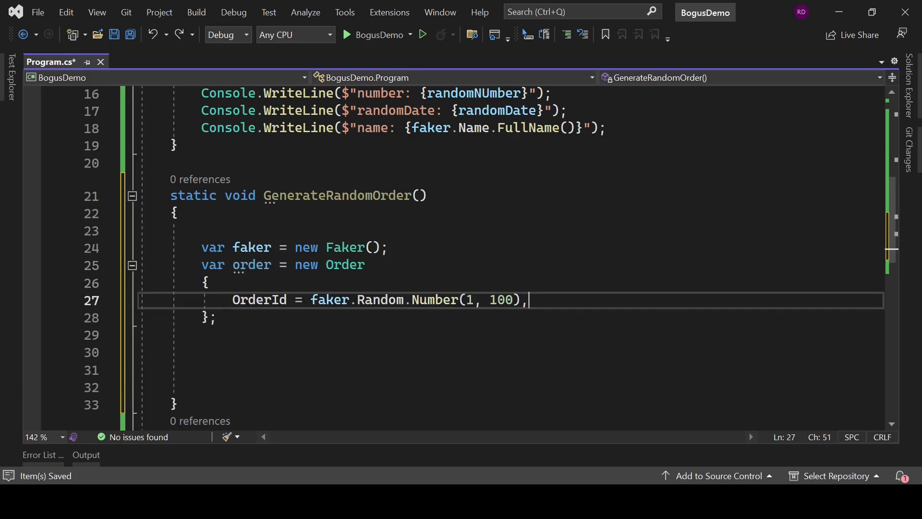
{"action": "type", "text": "Item = faker.Commerce.Product(),"}
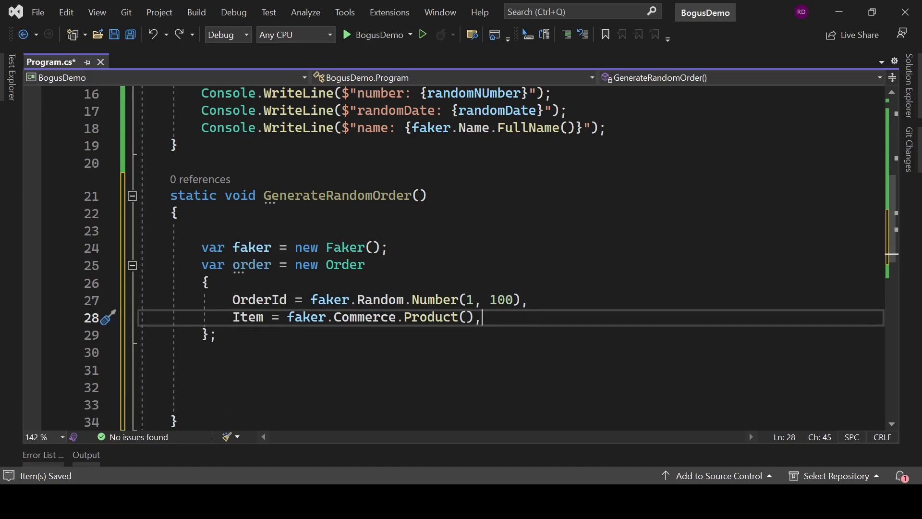
{"action": "left_click_drag", "start_coordinate": [476, 317], "coordinate": [372, 317]}
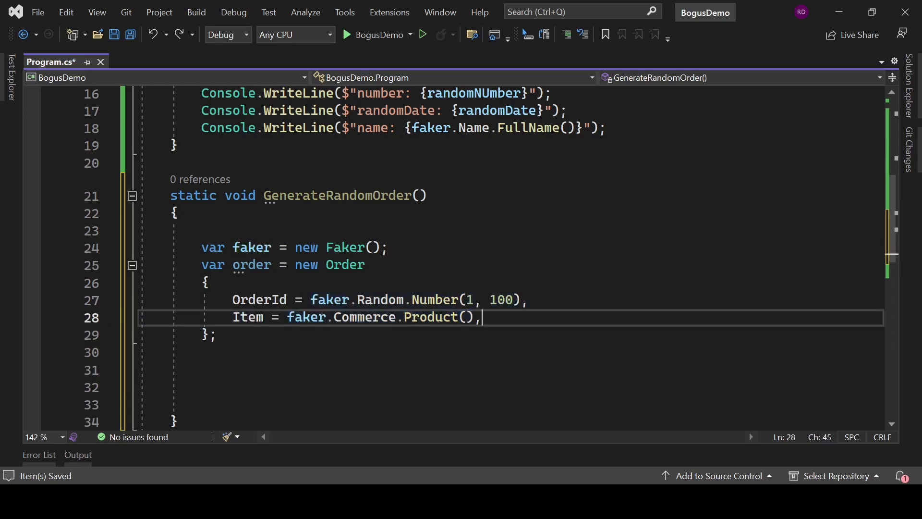
Add Quantity from Random.Number(1, 5) and UnitPrice from Commerce.Price(10, 100), then select the initializer.
{"action": "type", "text": "Quantity = faker.Random.Number(1, 5),"}
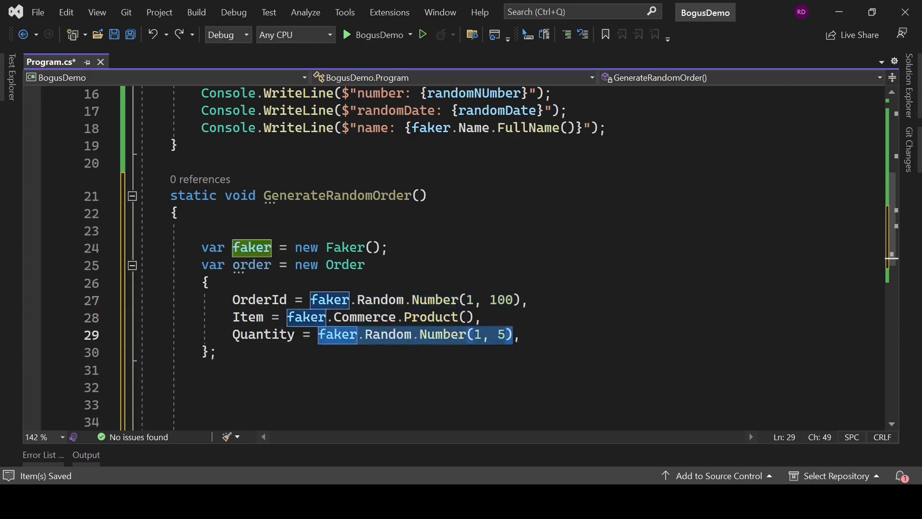
{"action": "type", "text": "UnitPrice = Convert.ToDouble(faker.Commerce.Price(10, 100))"}
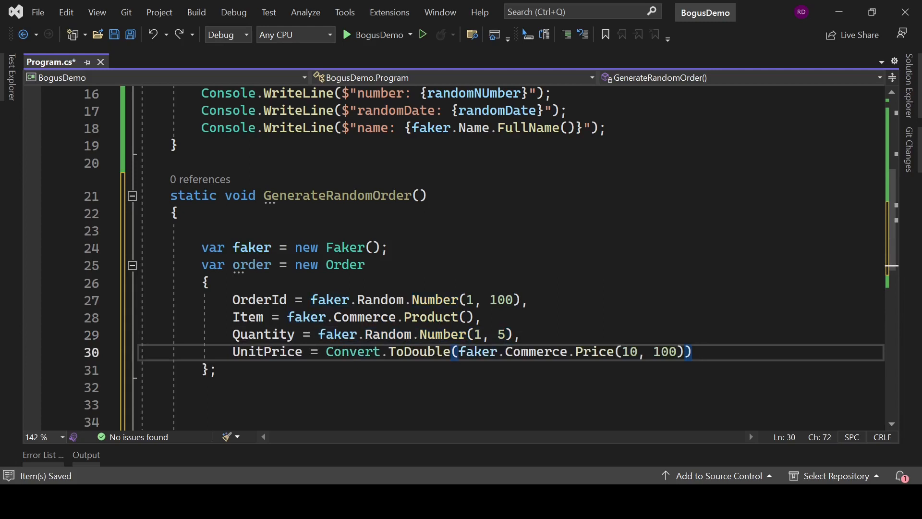
{"action": "left_click_drag", "start_coordinate": [460, 352], "coordinate": [599, 352]}
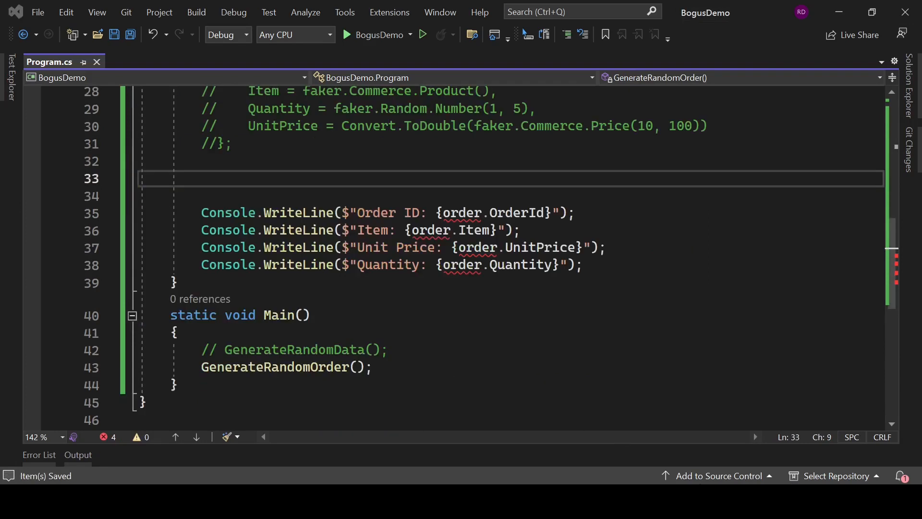
Build a Faker<Order> with StrictMode(false) and RuleFor rules for OrderId (1-100), Item (Product) and Quantity (1-5).
{"action": "type", "text": "var faker = new Faker<Order>()"}
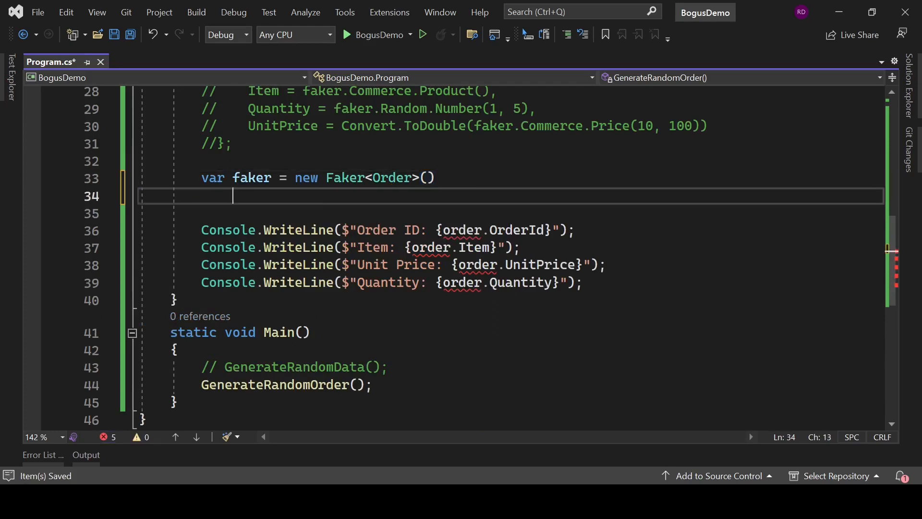
{"action": "type", "text": ".StrictMode(false)"}
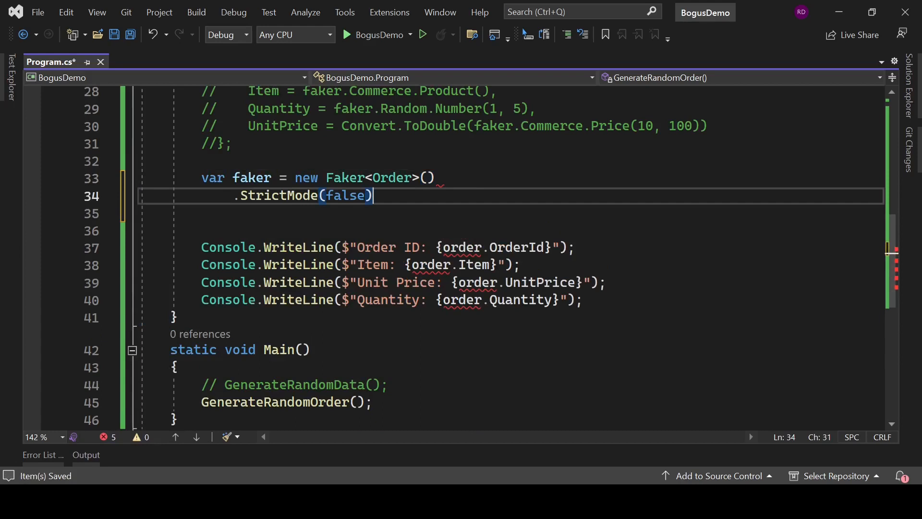
{"action": "type", "text": ".RuleFor(o => o.OrderId, f => f.Random.Number(1, 100))"}
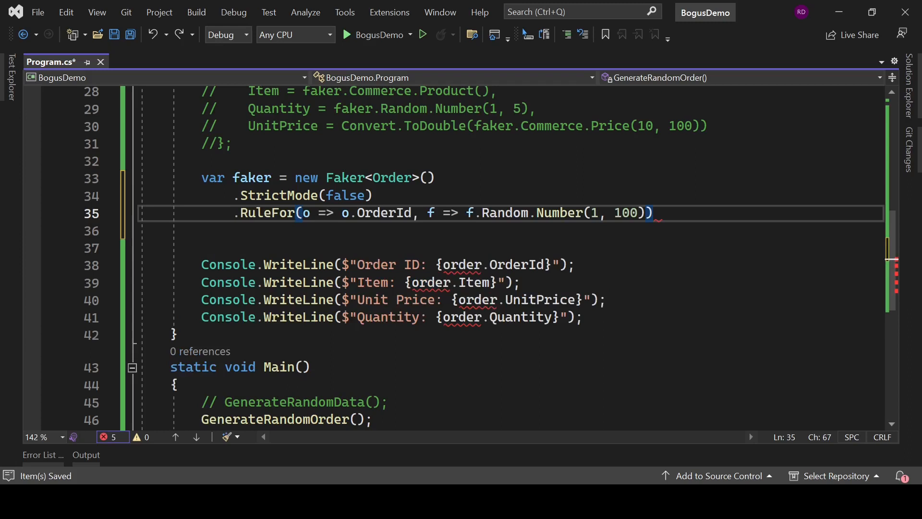
{"action": "type", "text": ".RuleFor(o => o.Item, f => f.Commerce.Product())"}
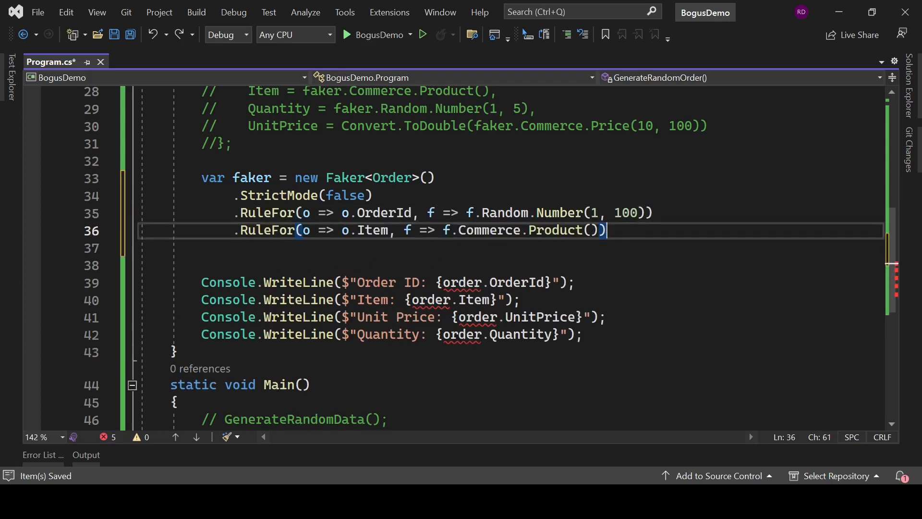
{"action": "type", "text": ".RuleFor(o => o.Quantity, f => f.Random.Number(1, 5))"}
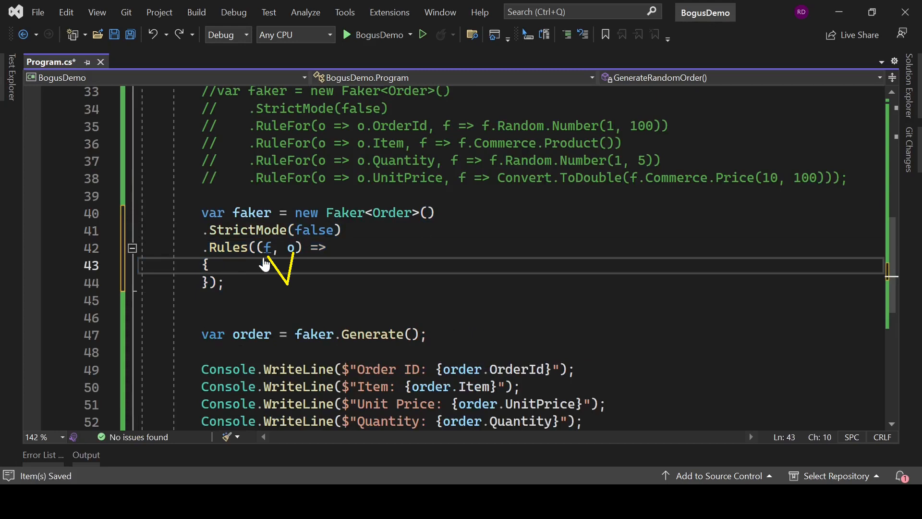
Assign OrderId (1-100), Item (Product), Quantity (1-5) and UnitPrice (Price 10-100 as double) inside the Rules lambda.
{"action": "type", "text": "o.OrderId = f.Random.Number(1, 100);"}
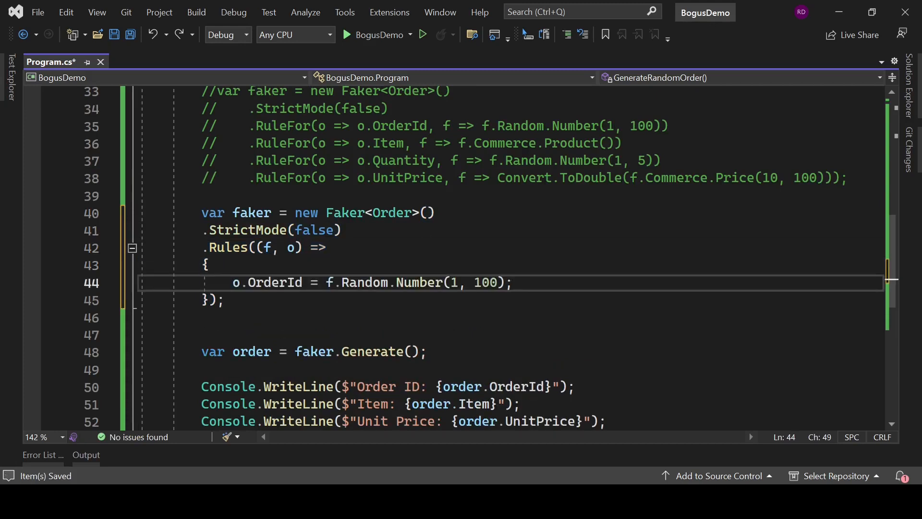
{"action": "type", "text": "o.Item = f.Commerce.Product();"}
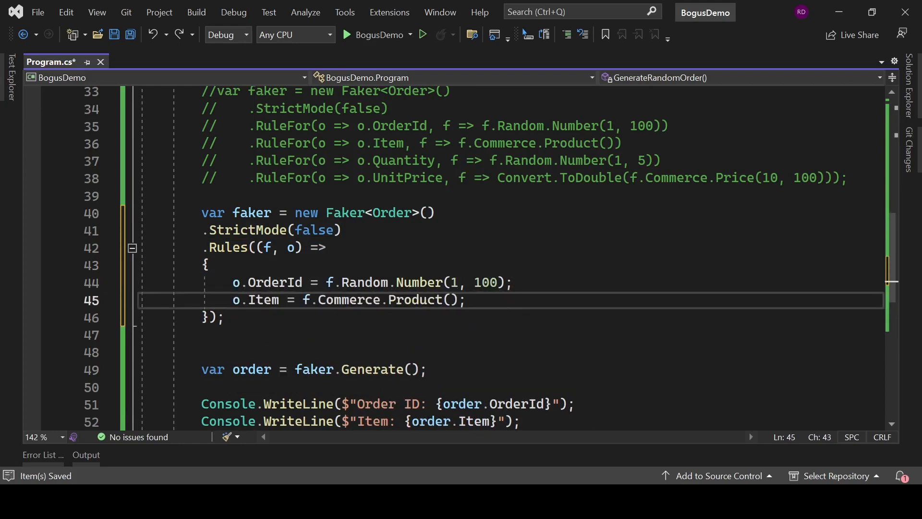
{"action": "type", "text": "o.Quantity = f.Random.Number(1, 5);"}
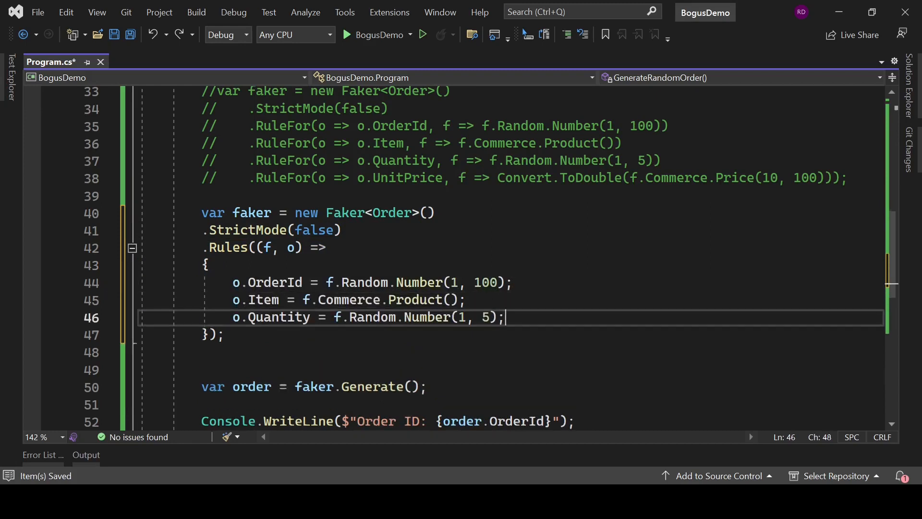
{"action": "type", "text": "o.UnitPrice = Convert.ToDouble(f.Commerce.Price(10, 100));"}
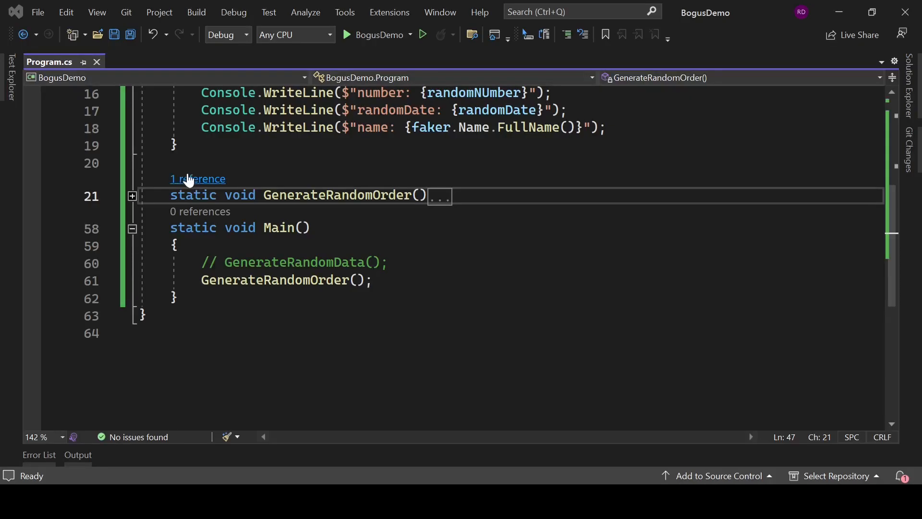
Comment out the GenerateRandomOrder call in Main.
{"action": "left_click", "coordinate": [282, 280]}
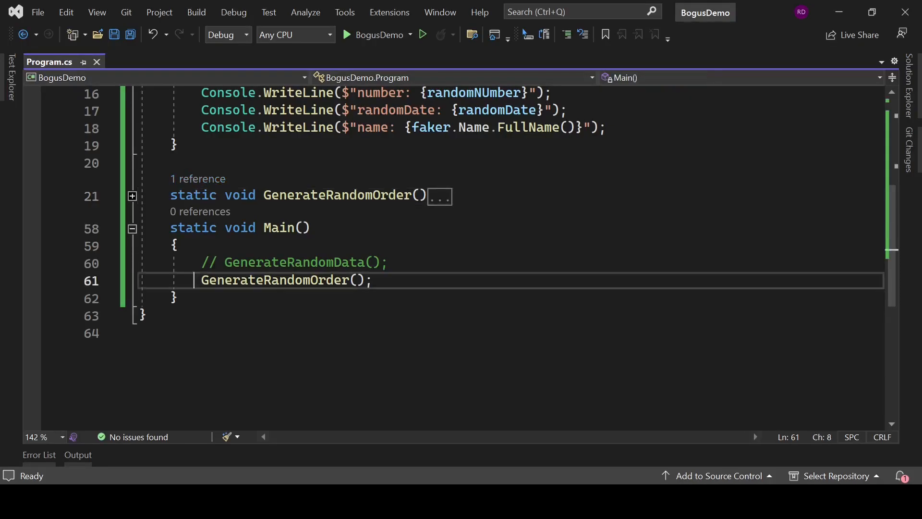
{"action": "type", "text": "//"}
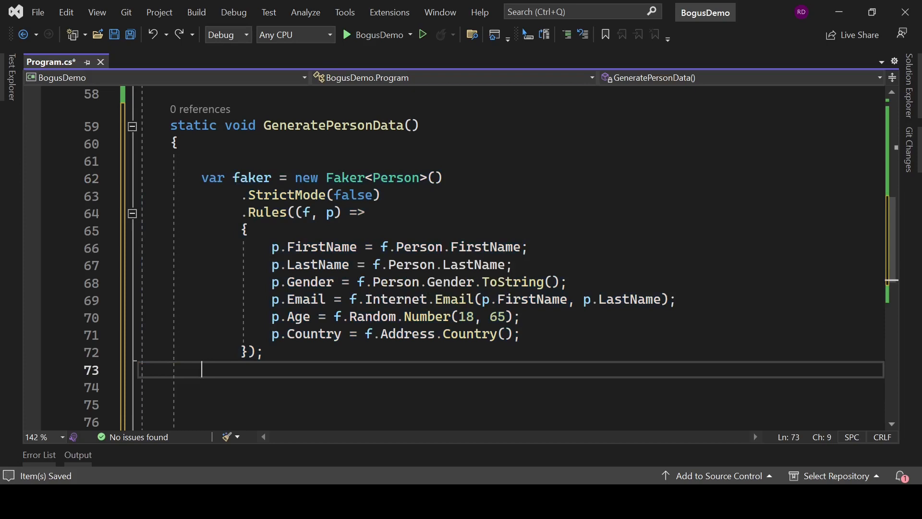
Generate ten people with faker.Generate(10), print each person's fields, and run the program.
{"action": "type", "text": "var people = faker.Generate(10);"}
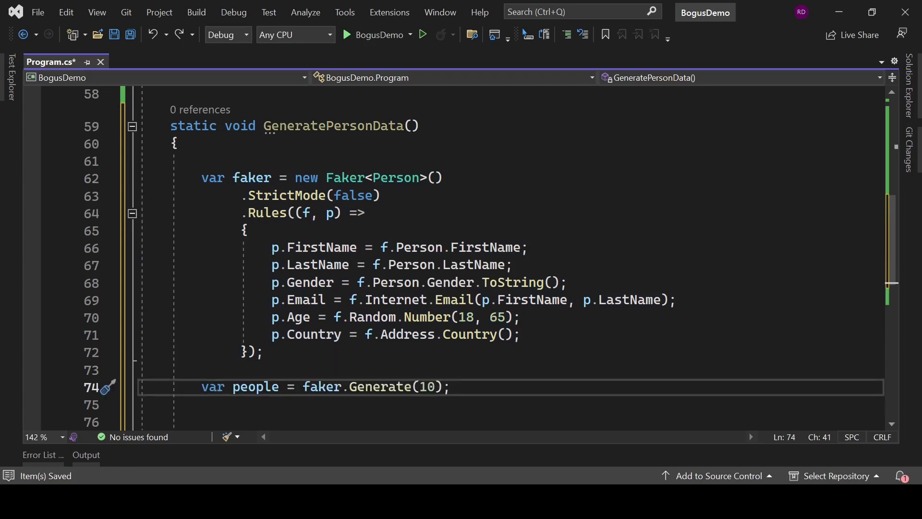
{"action": "scroll", "scroll_direction": "down", "scroll_amount": 3}
{"action": "type", "text": "foreach (var person in people)"}
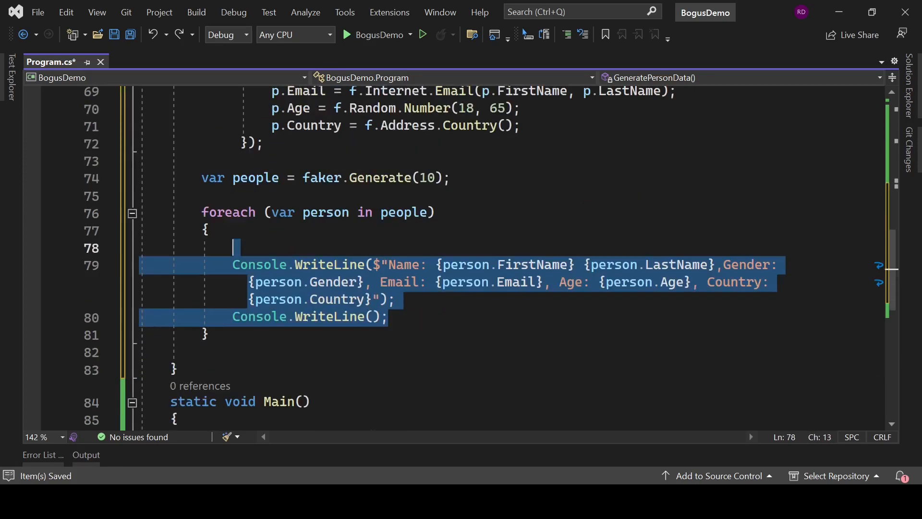
{"action": "left_click", "coordinate": [206, 334]}
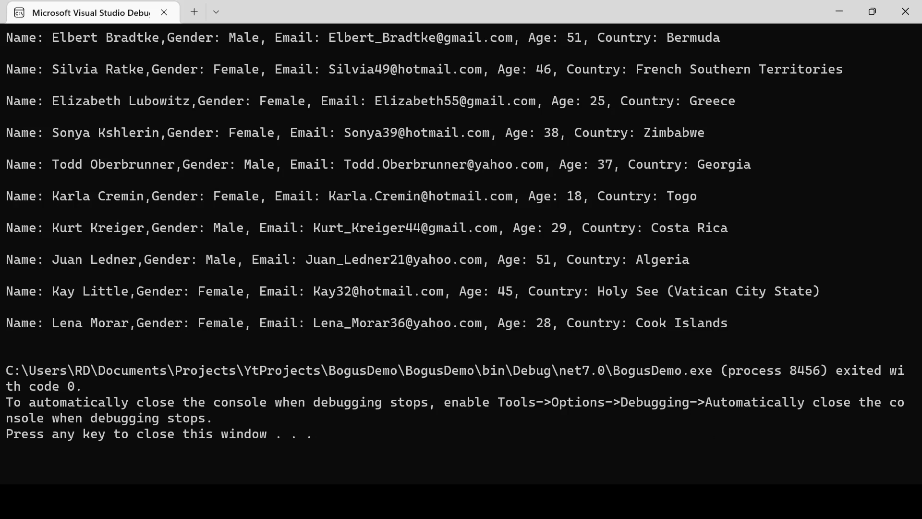
{"action": "mouse_move", "coordinate": [34, 39]}
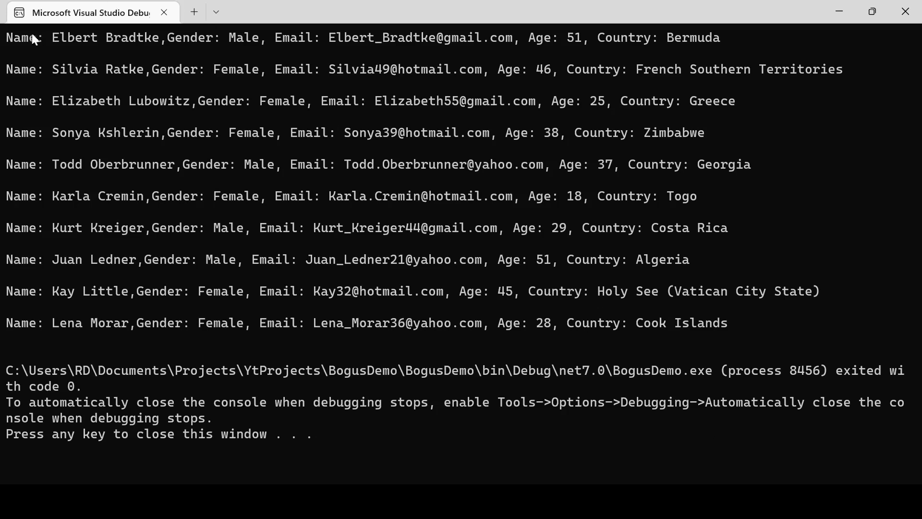